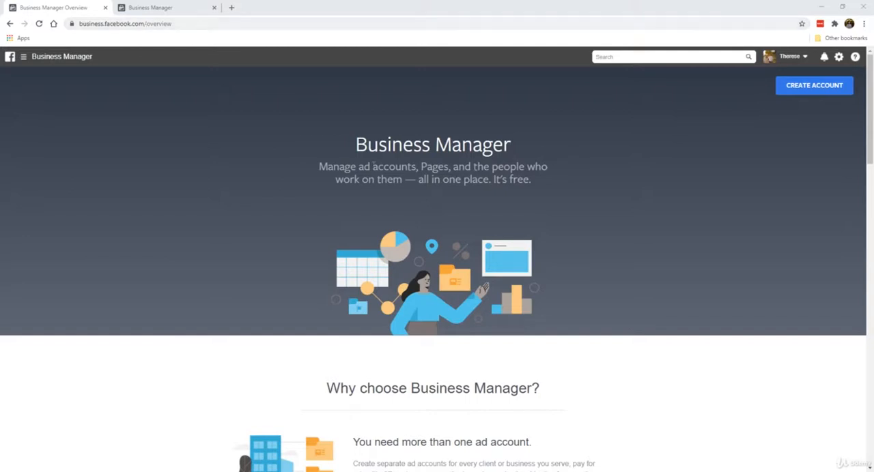
mouse_move(325, 153)
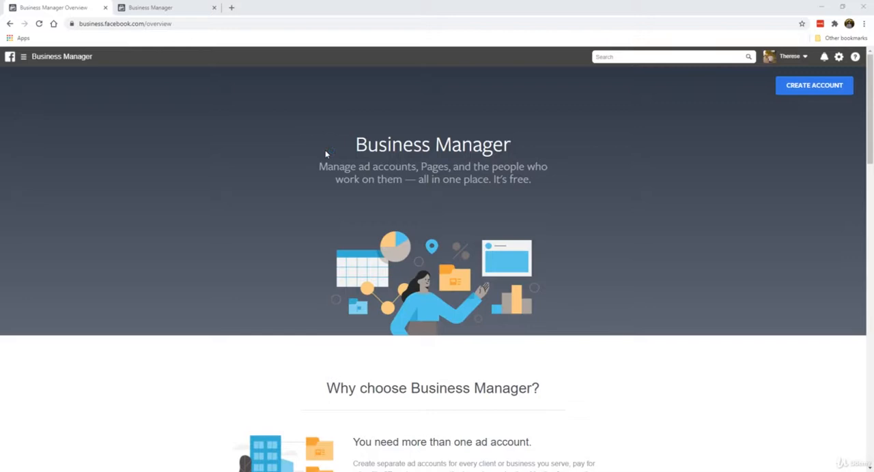
- Start creating a new Business Manager account from the Create Account button
scroll(down, 3)
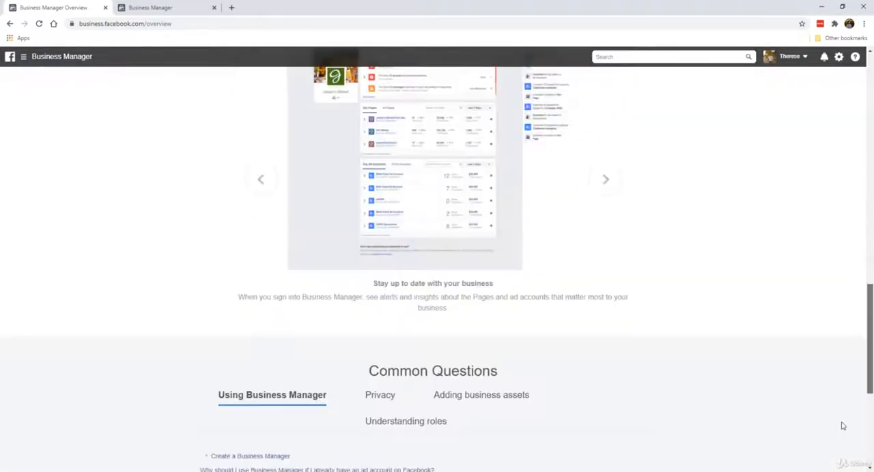
scroll(up, 3)
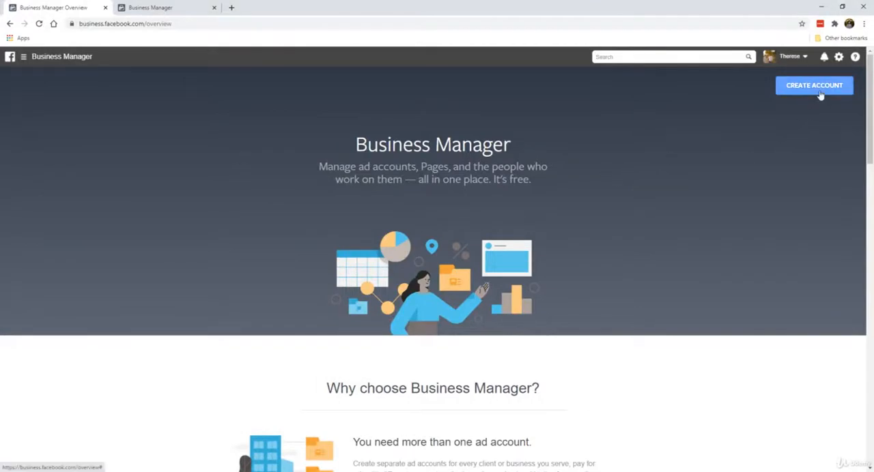
click(814, 84)
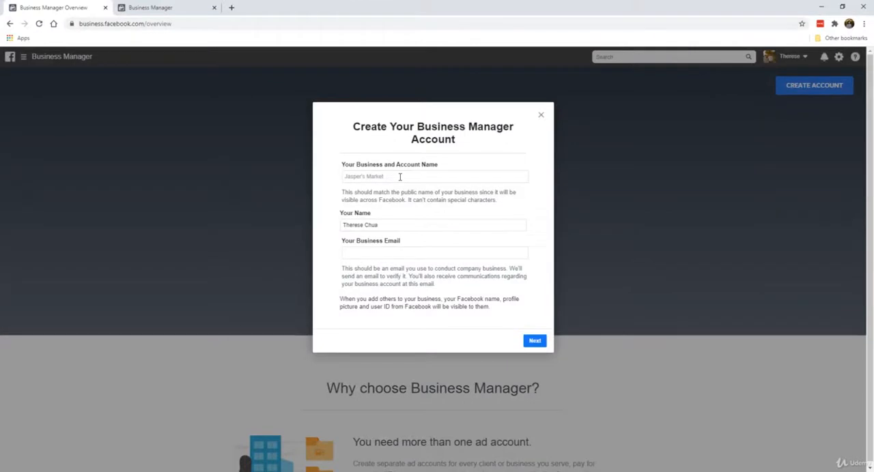
mouse_move(413, 205)
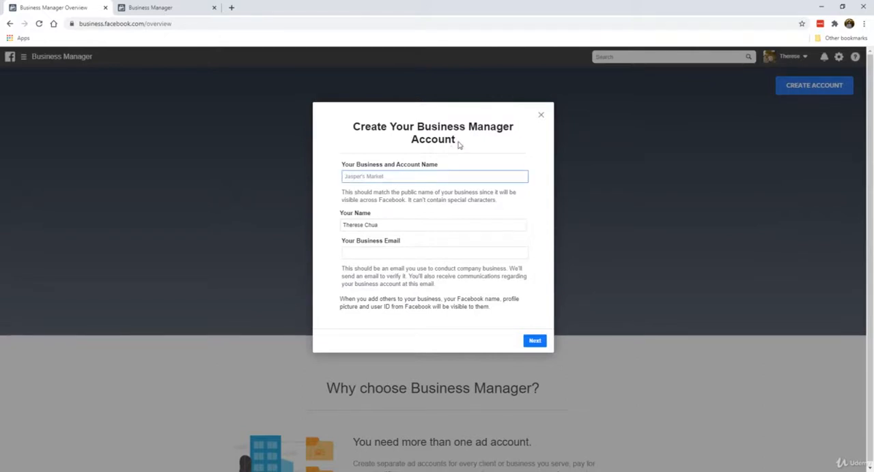
- Enter the business name 'Your Business Name Pte Ltd' and the business email address
click(434, 176)
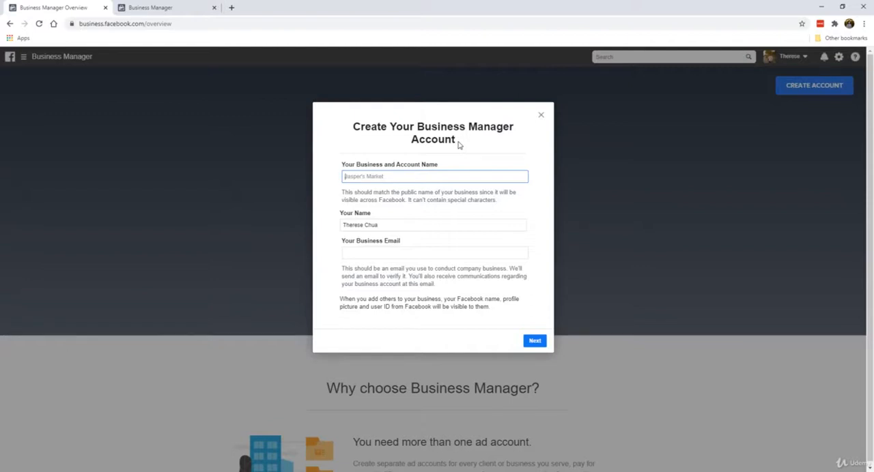
text(YOu)
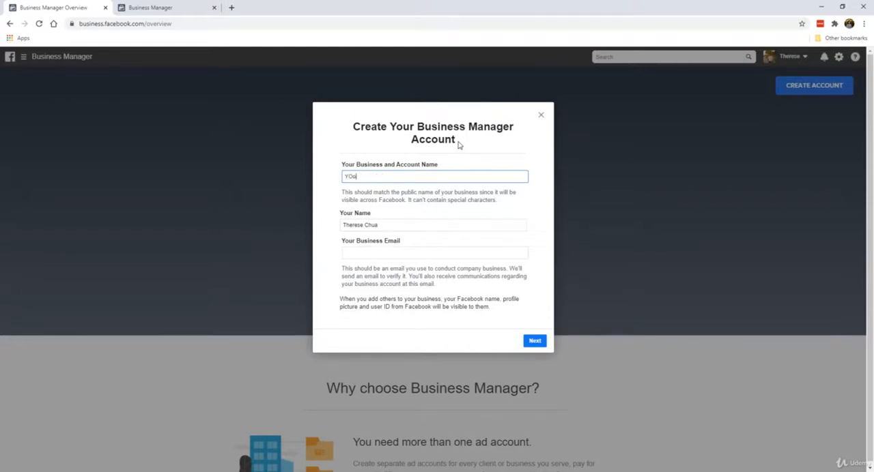
text(Your Business Name P)
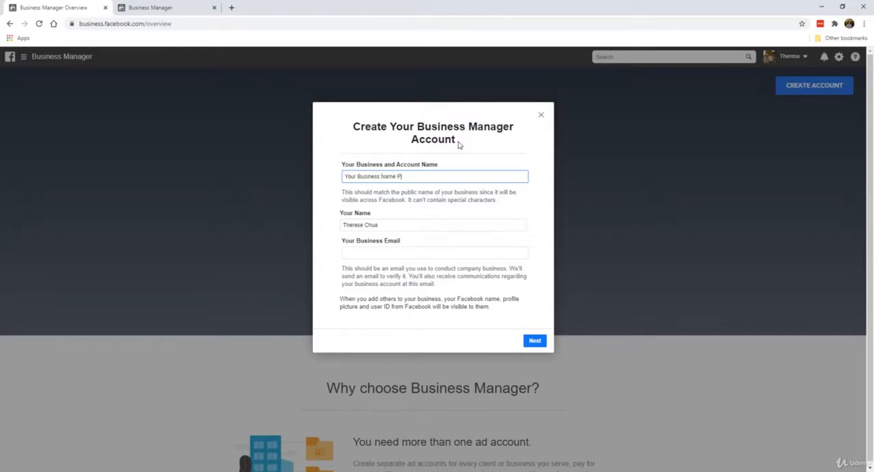
text(te Ltd)
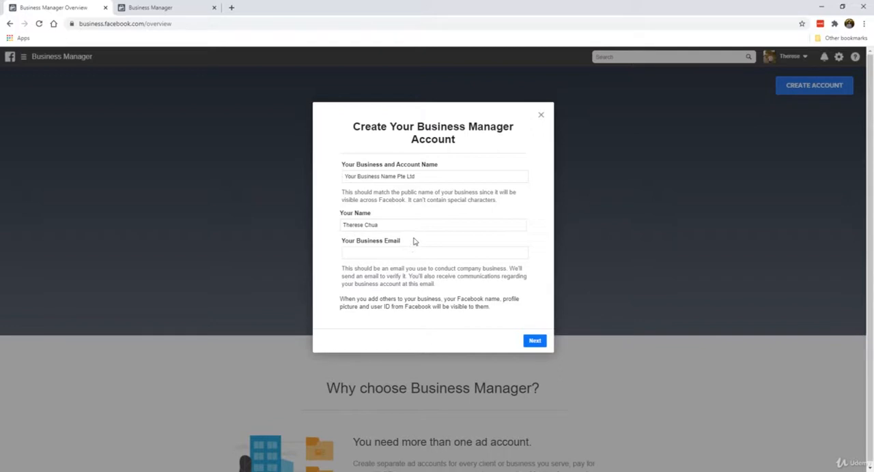
click(431, 253)
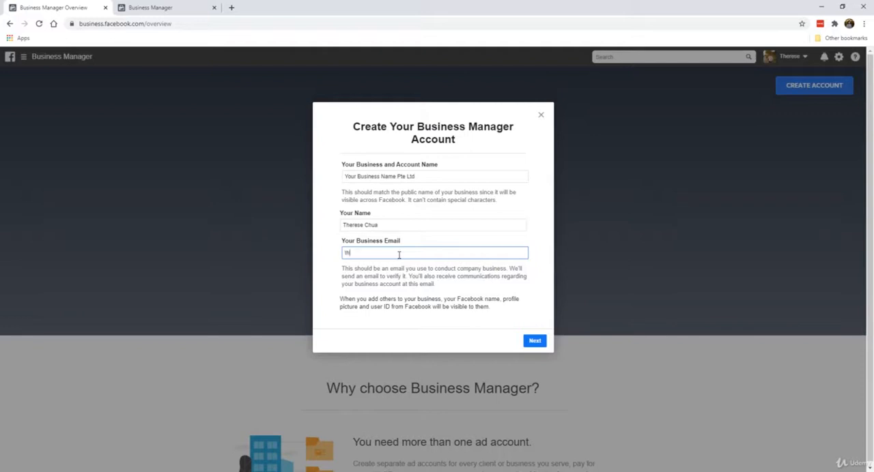
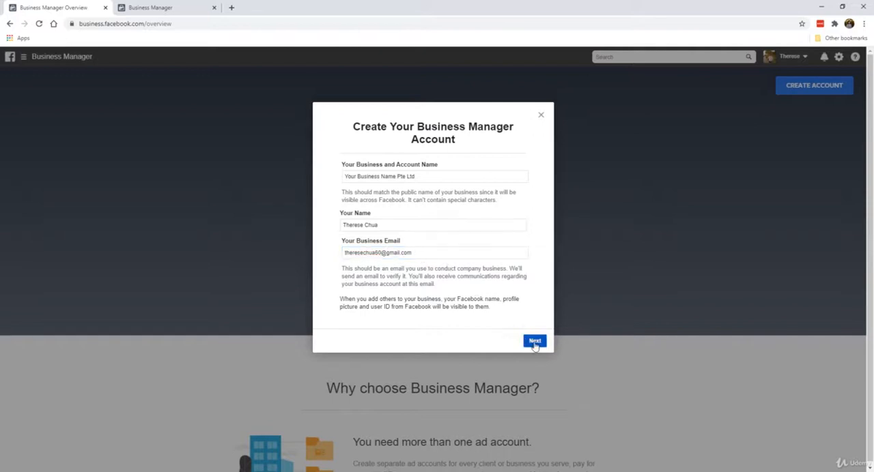
- Continue to business details and set the country to Singapore
click(534, 342)
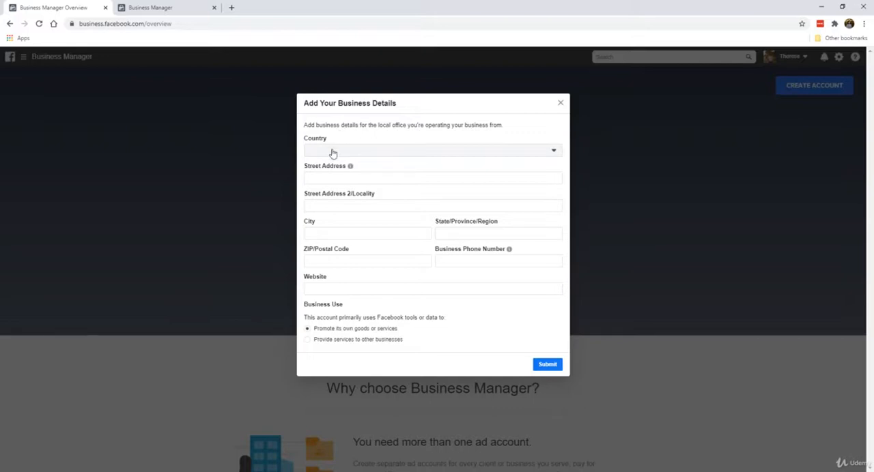
click(432, 150)
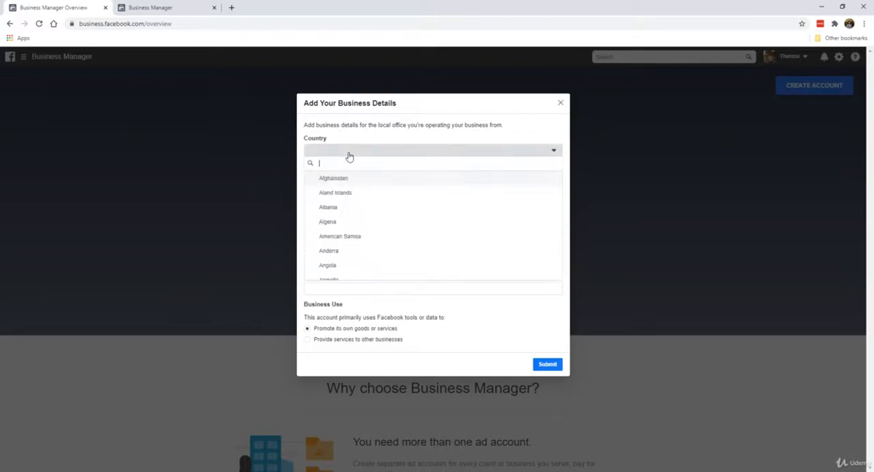
text(singap)
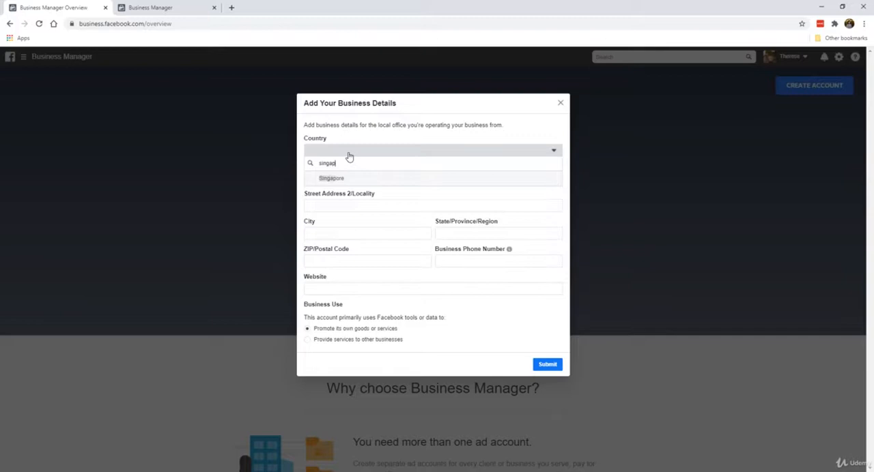
click(331, 178)
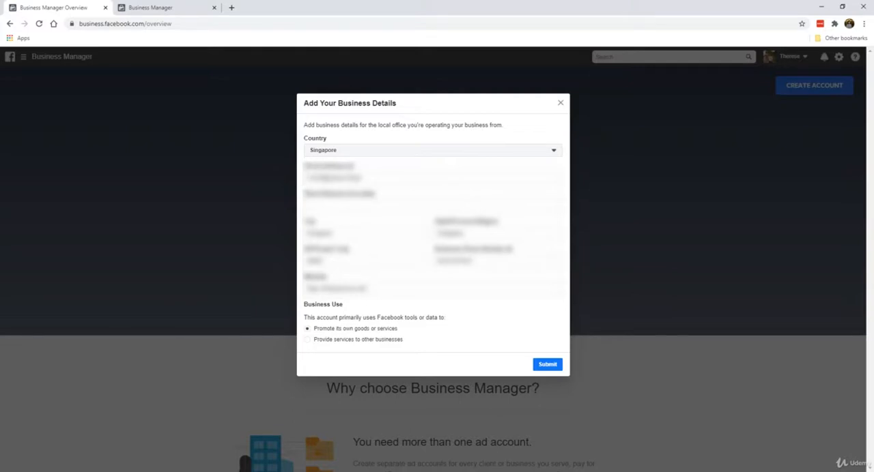
mouse_move(376, 239)
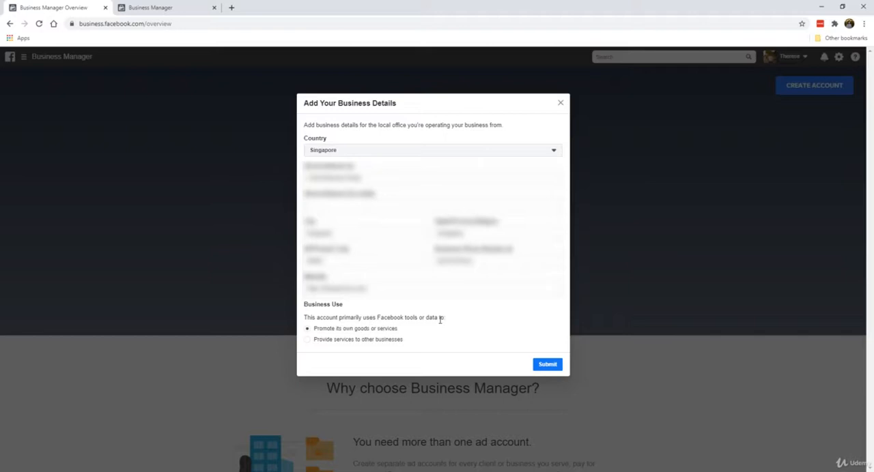
mouse_move(343, 347)
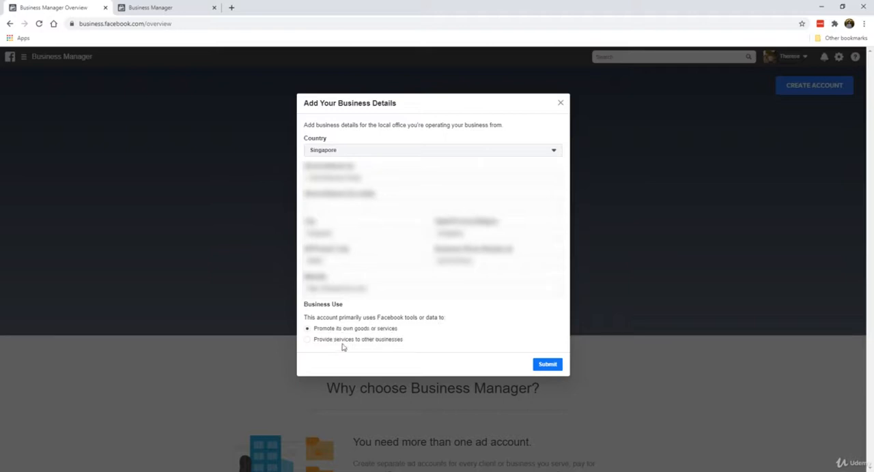
mouse_move(346, 340)
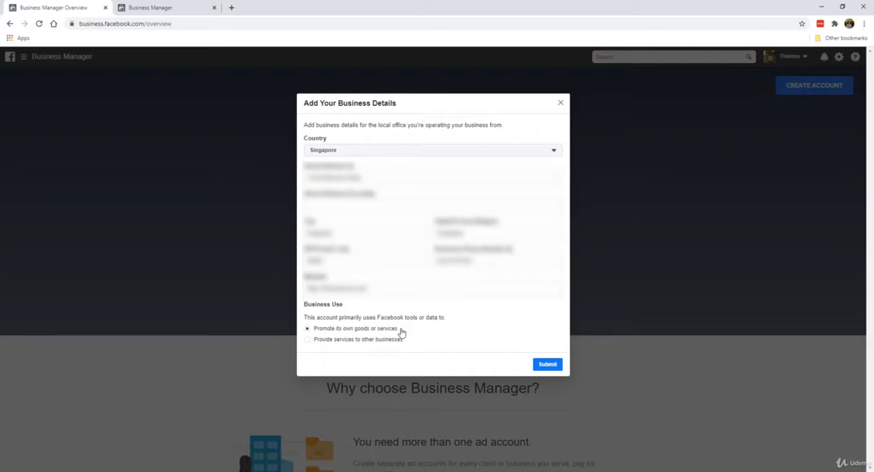
mouse_move(372, 336)
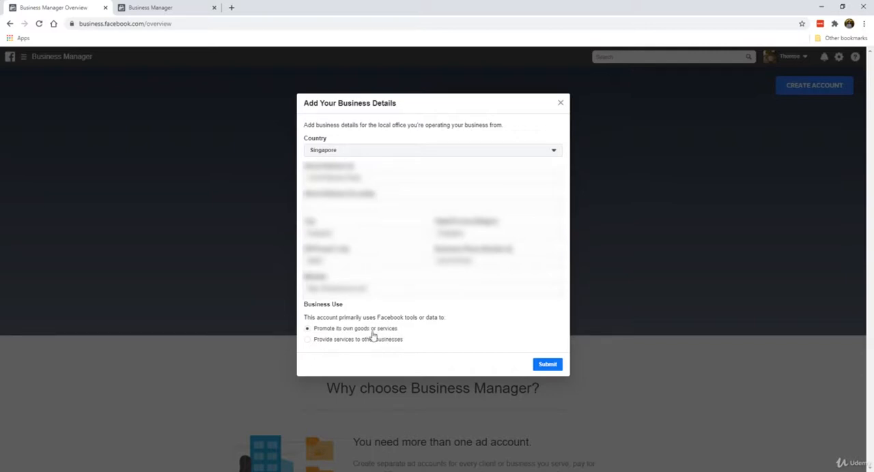
mouse_move(328, 337)
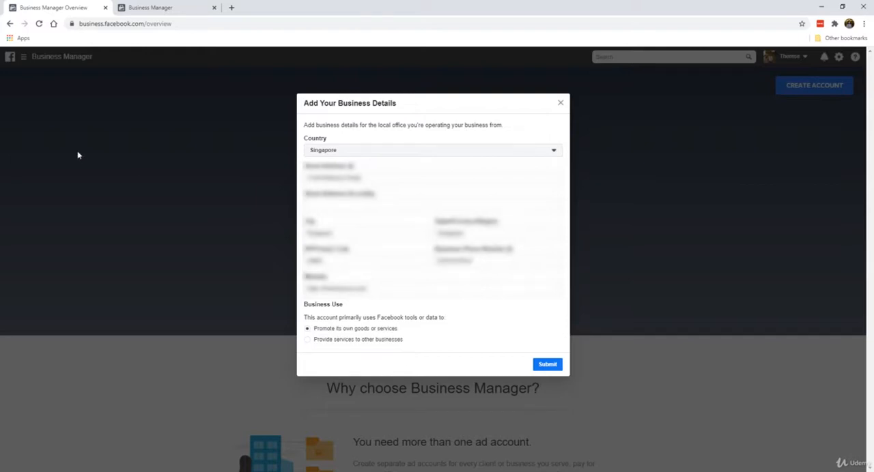
click(546, 364)
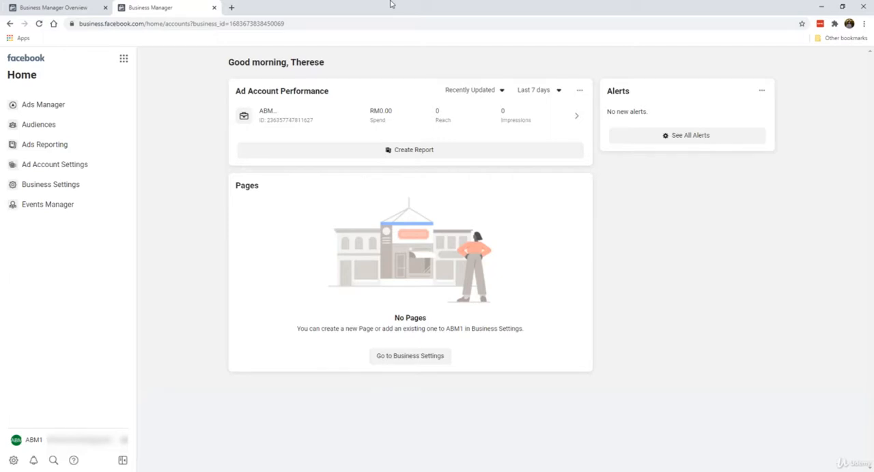
mouse_move(126, 99)
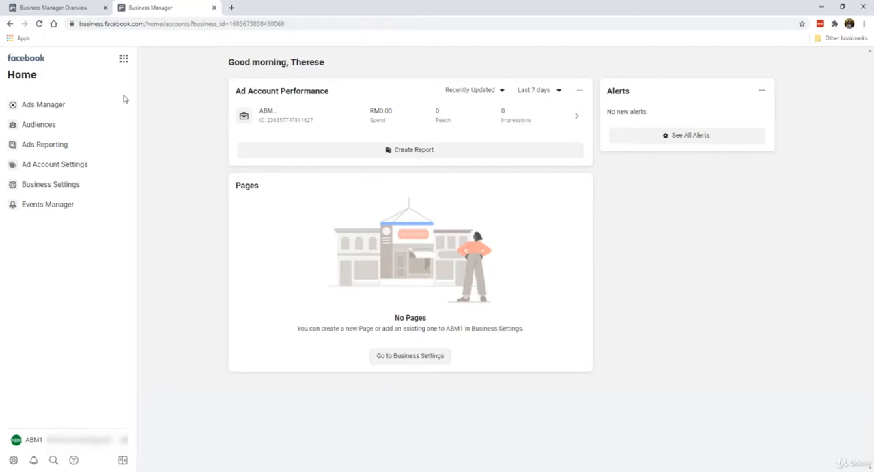
mouse_move(181, 225)
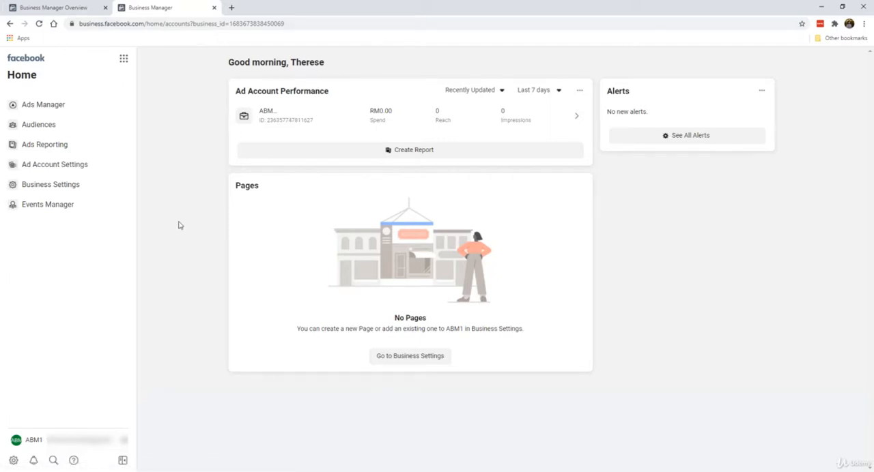